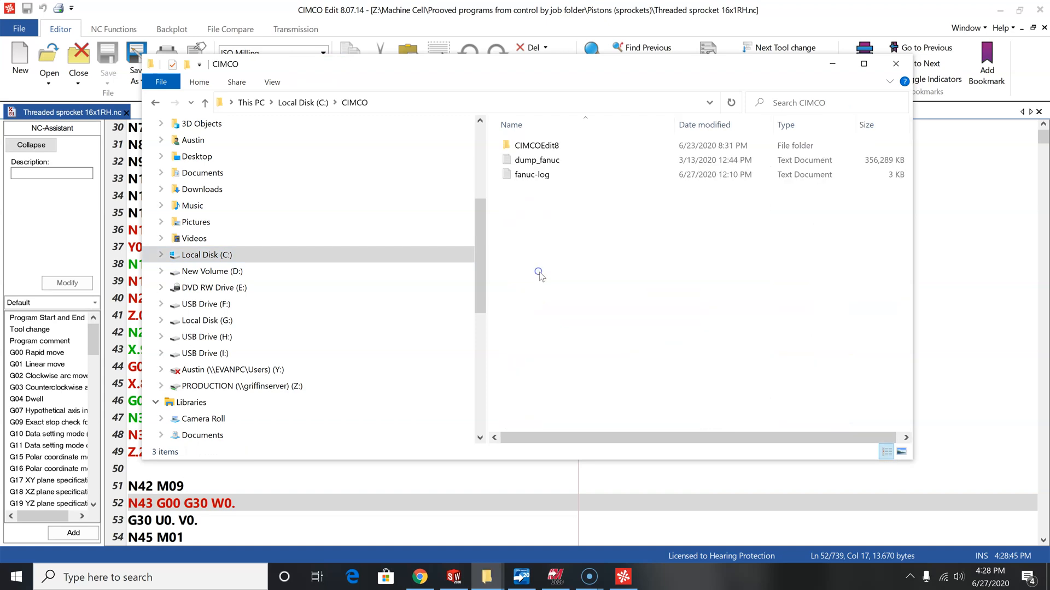
Go into the CIMCOEdit8 folder and bring up the context menu for CIMCOEdit.exe.
double_click(535, 144)
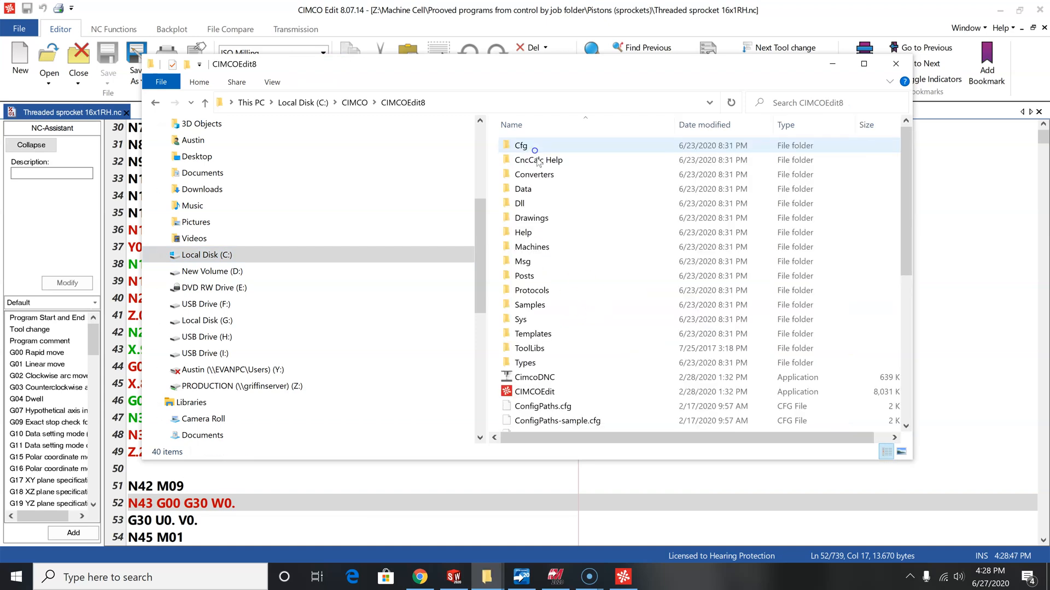
left_click(534, 392)
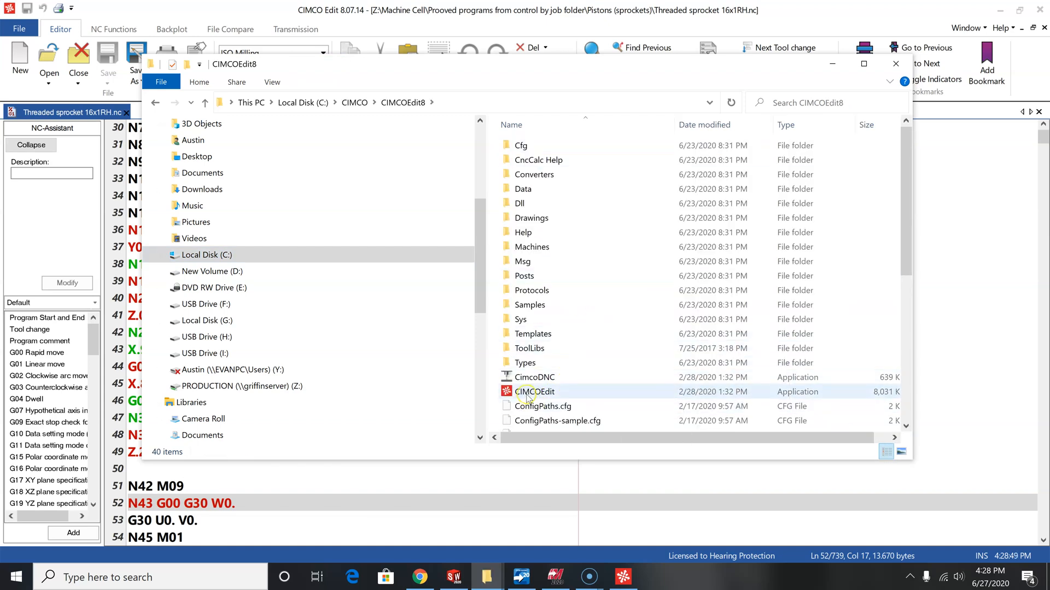
right_click(535, 392)
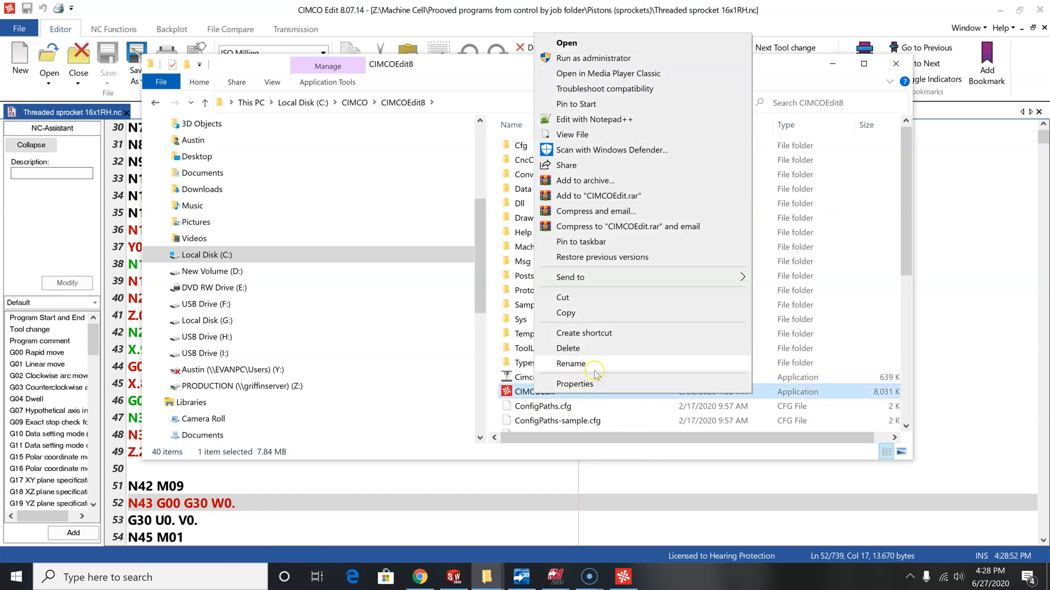
mouse_move(587, 370)
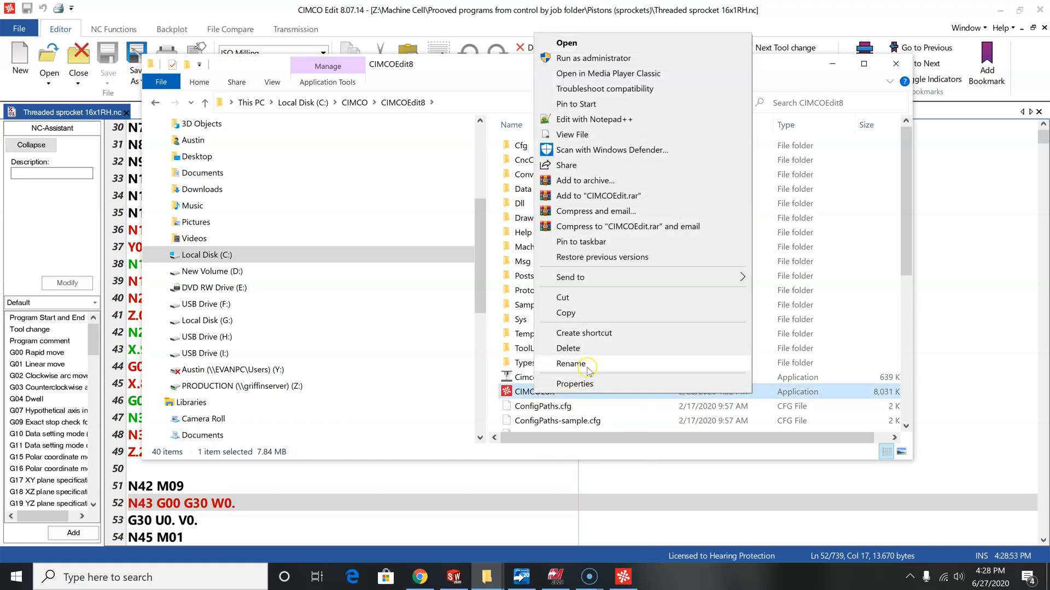
Set CIMCOEdit.exe's high-DPI override to System (Enhanced) in its Compatibility properties.
left_click(575, 384)
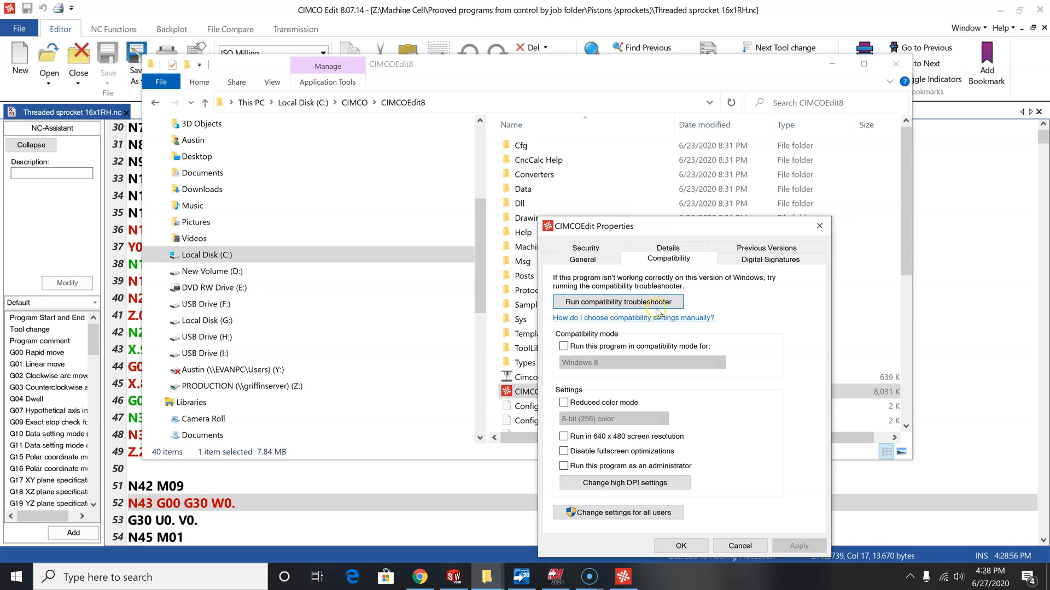
left_click(623, 484)
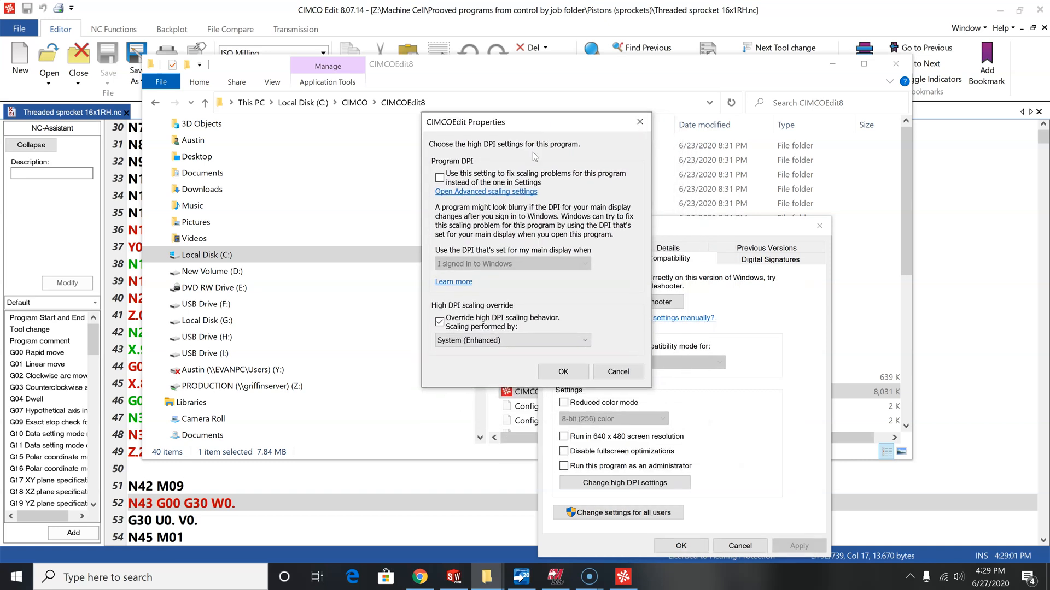
mouse_move(502, 327)
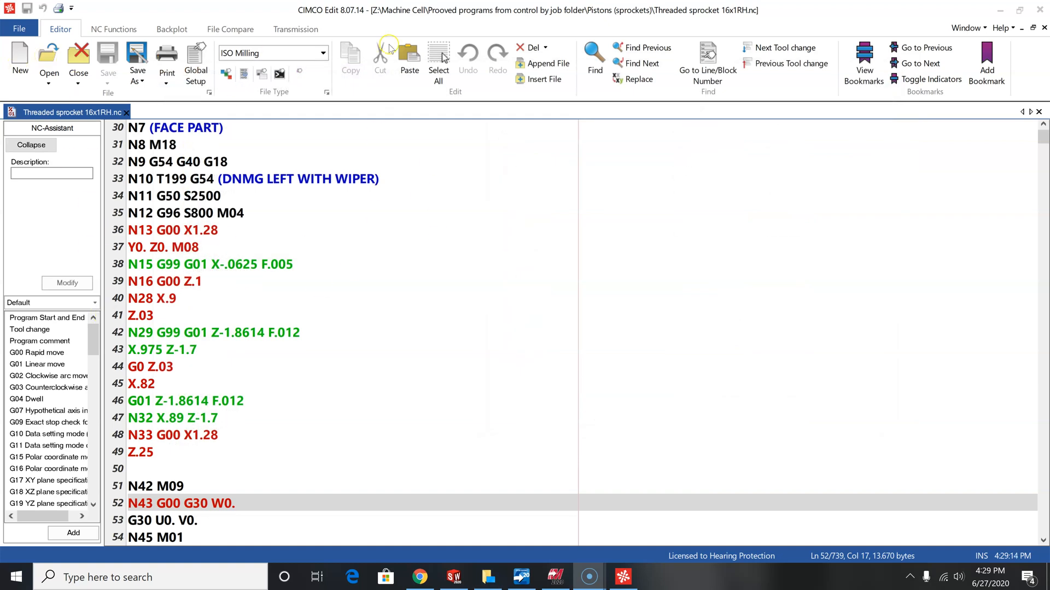
mouse_move(151, 58)
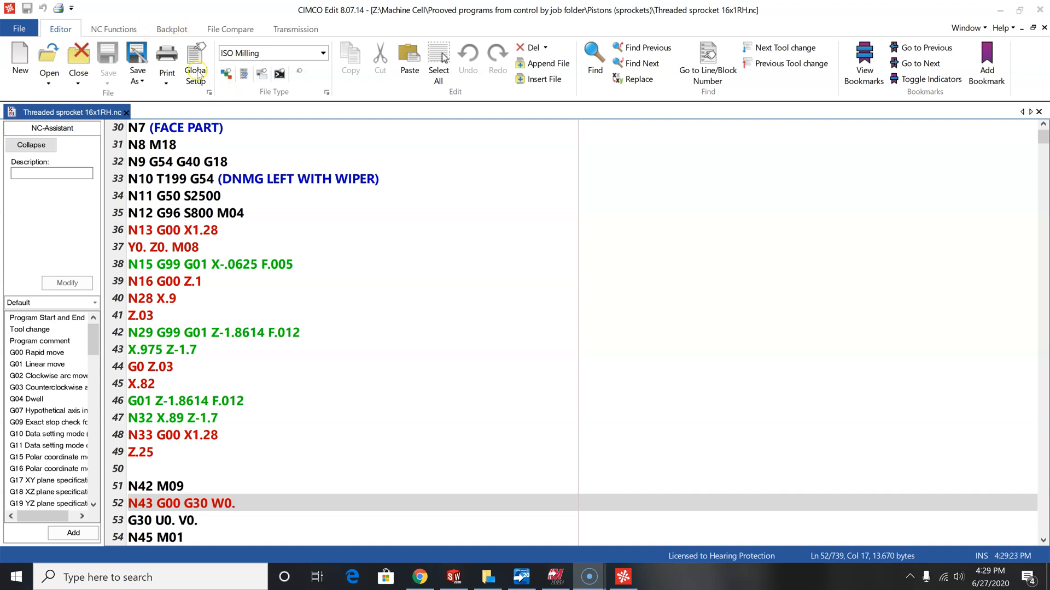
Change the editor font in Global Setup to Segoe UI Bold, size 14.
left_click(195, 60)
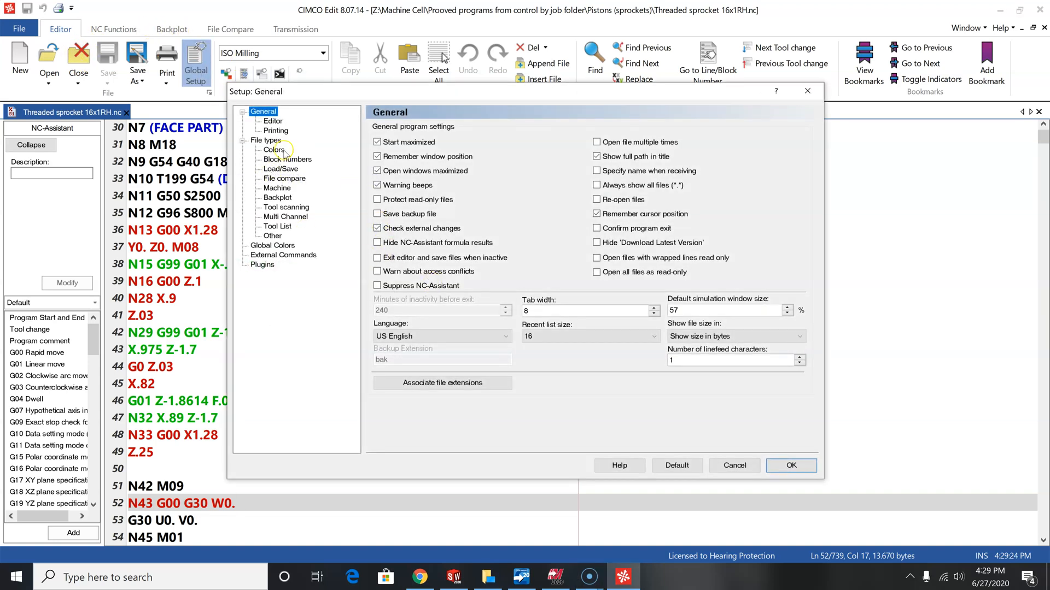
left_click(272, 121)
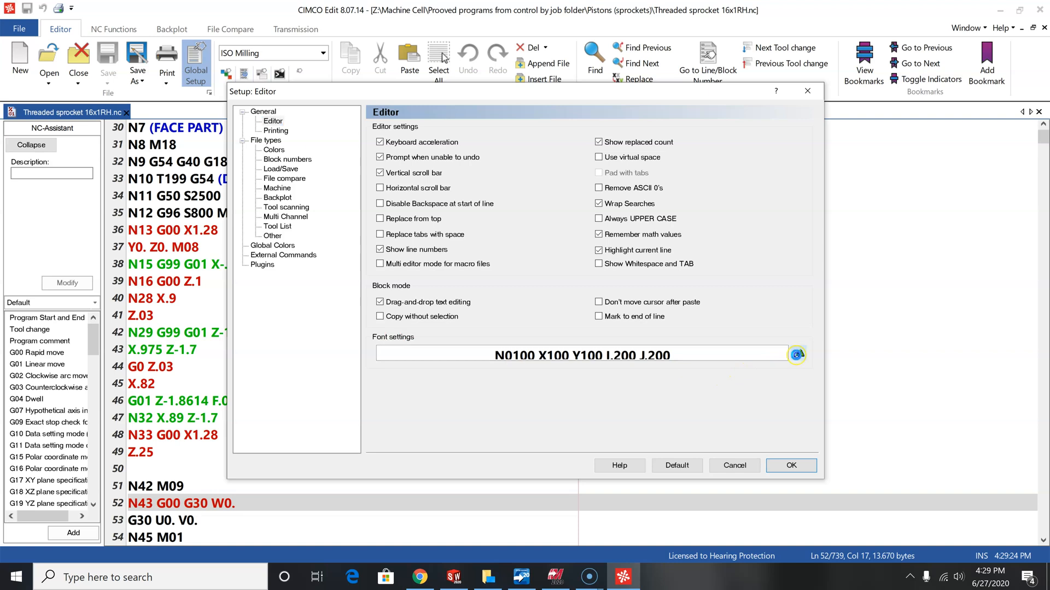
left_click(796, 354)
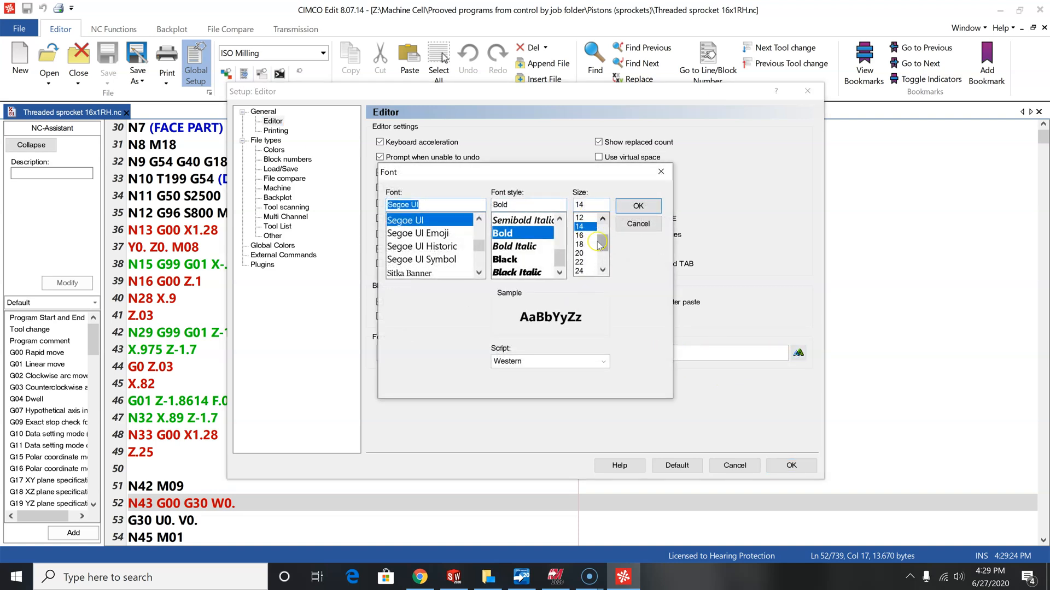
left_click(579, 216)
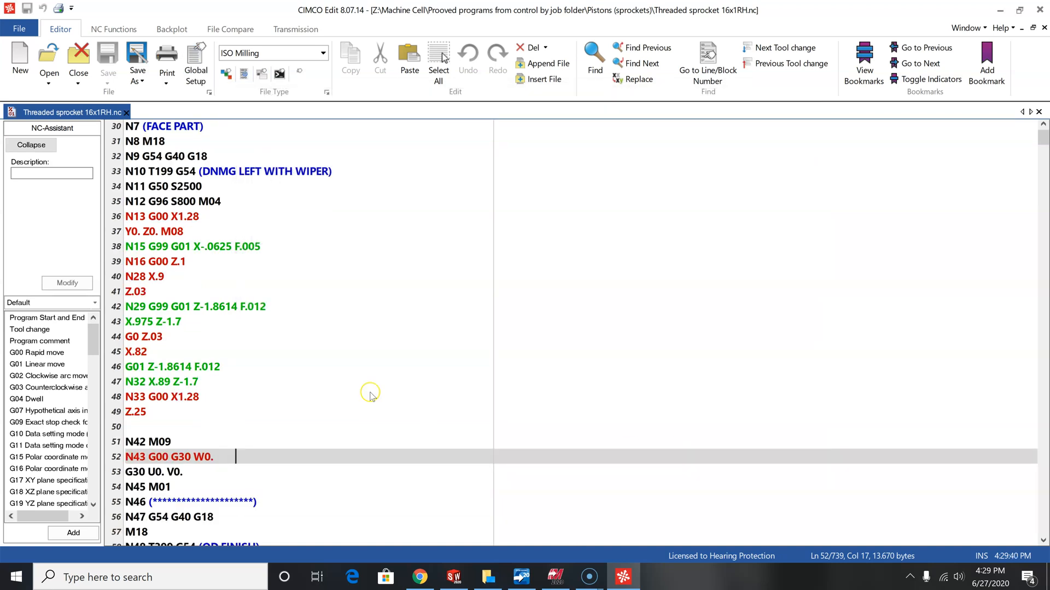
mouse_move(196, 470)
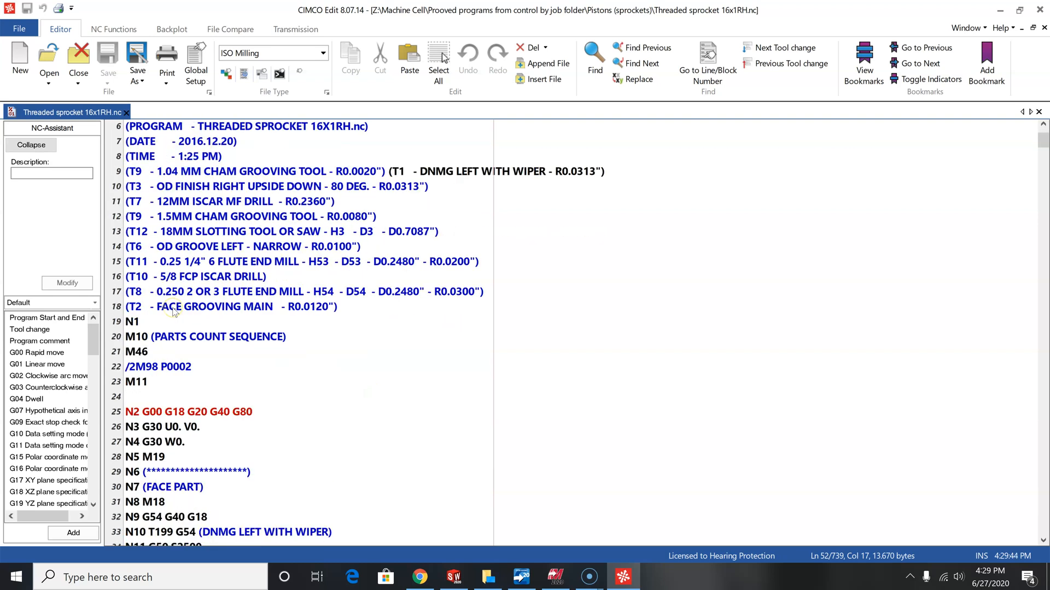
scroll("down", 3)
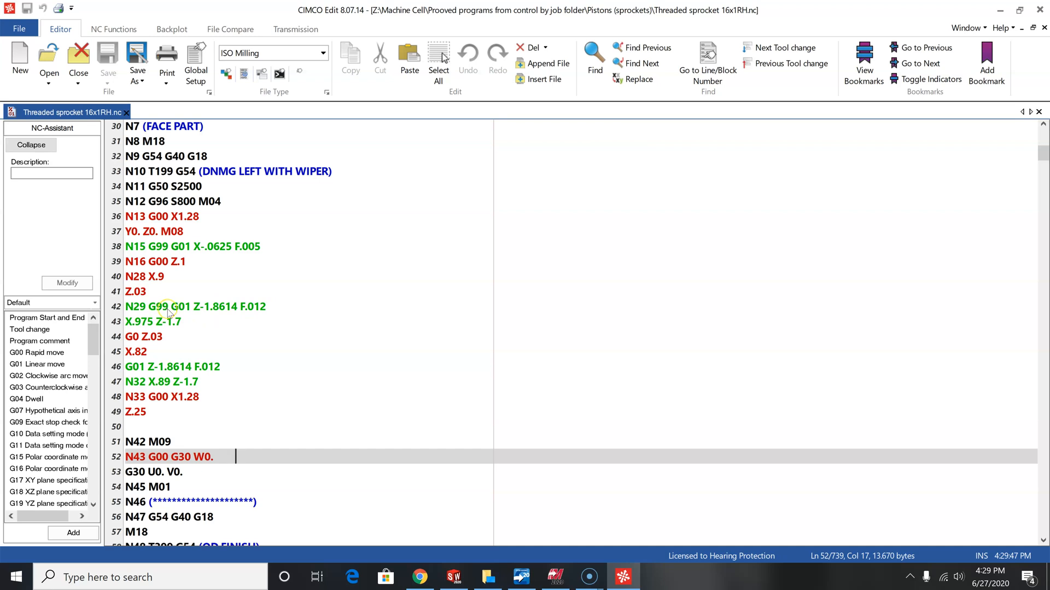
mouse_move(181, 310)
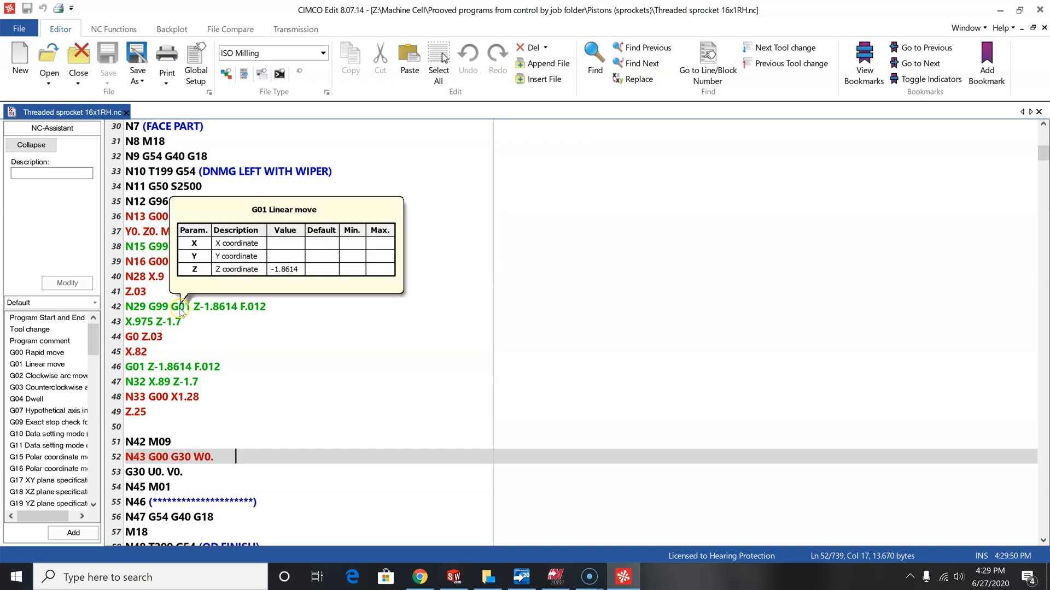
mouse_move(214, 355)
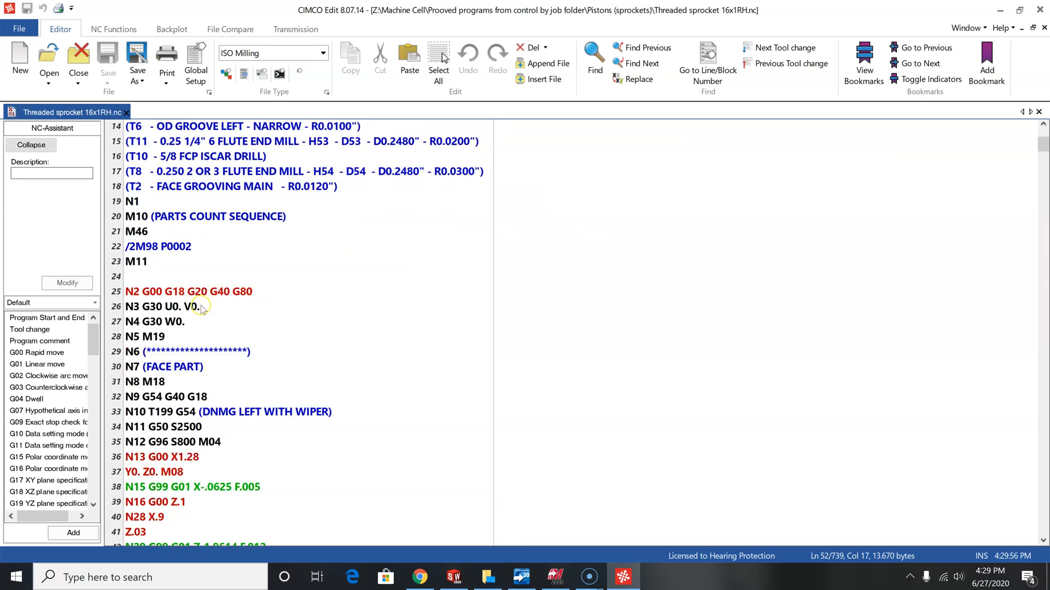
scroll("down", 3)
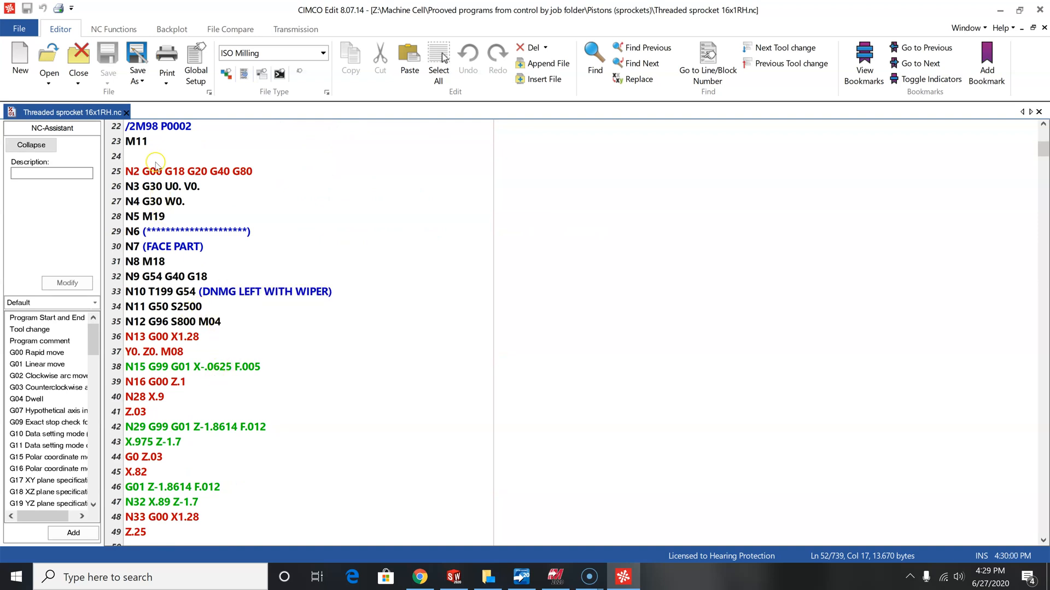
left_click(195, 64)
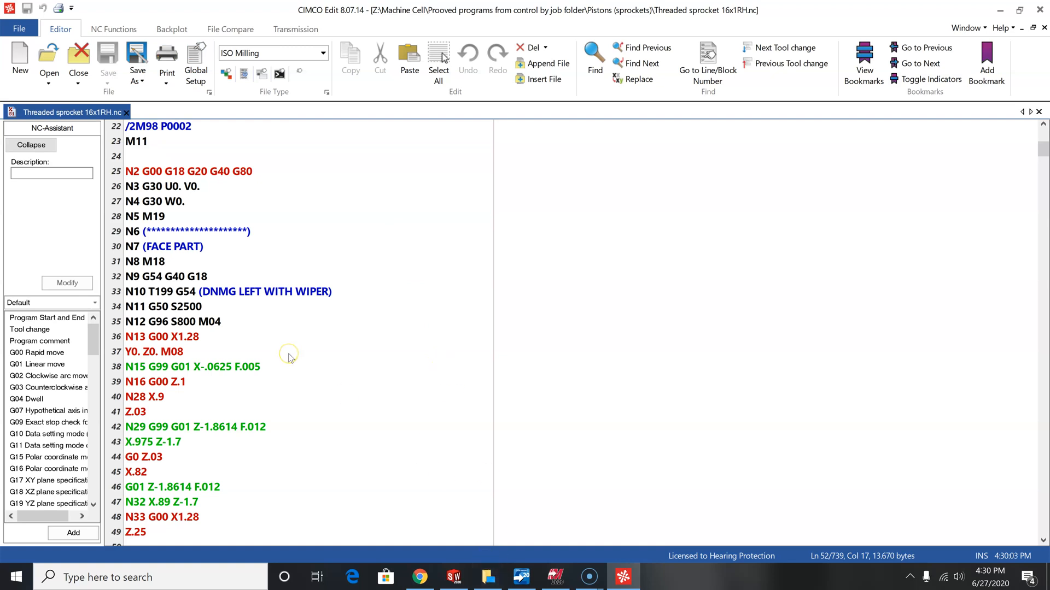
mouse_move(337, 345)
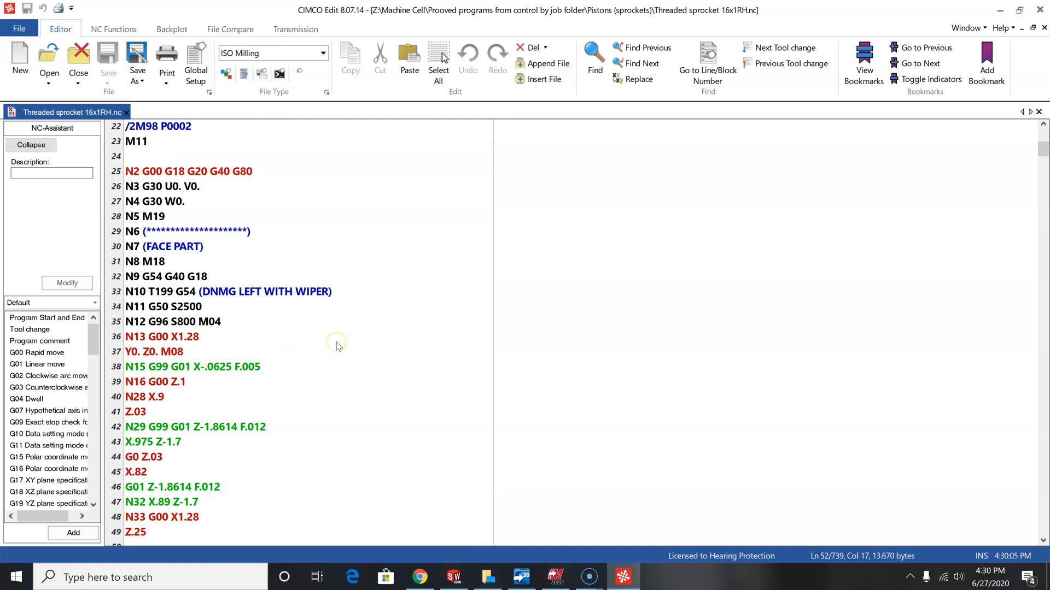
mouse_move(196, 139)
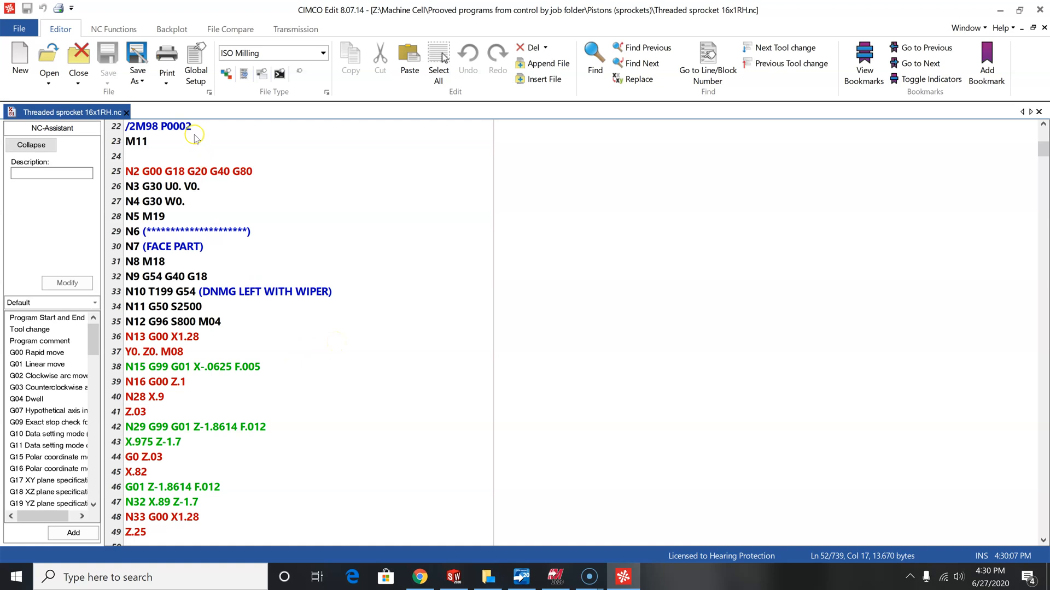
mouse_move(245, 204)
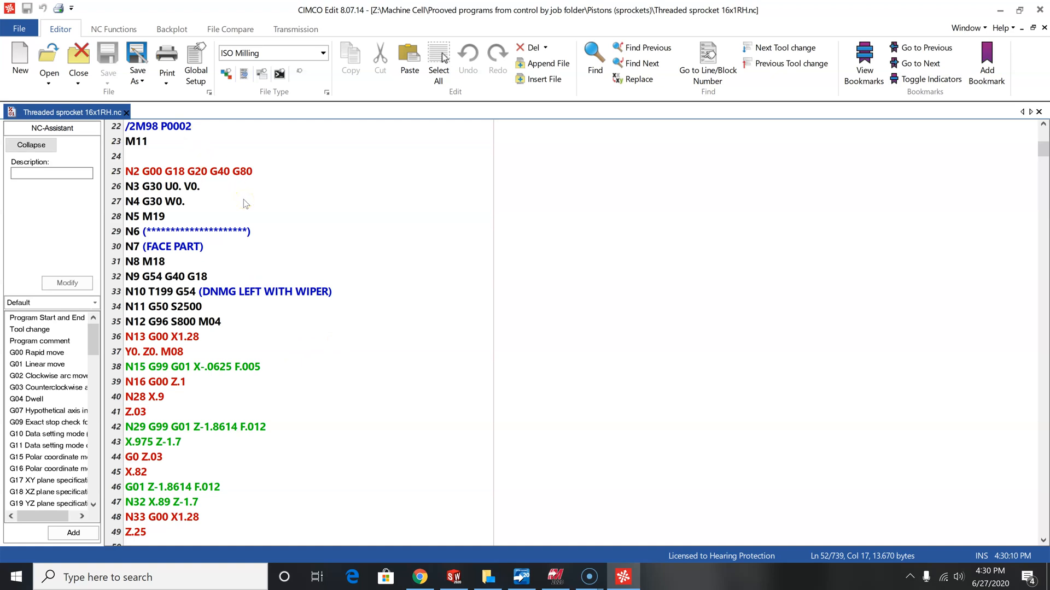